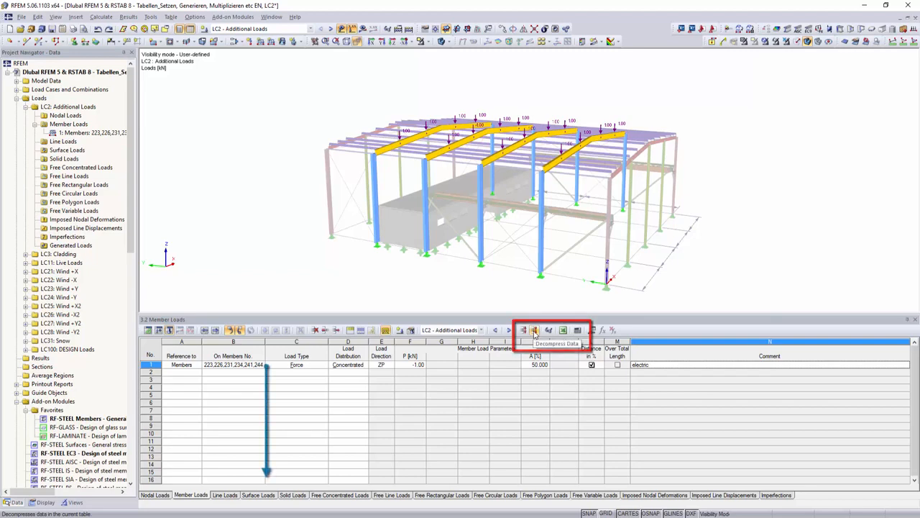
# Step: Decompress the combined LC2 member load into 16 single-member load rows
pyautogui.click(534, 330)
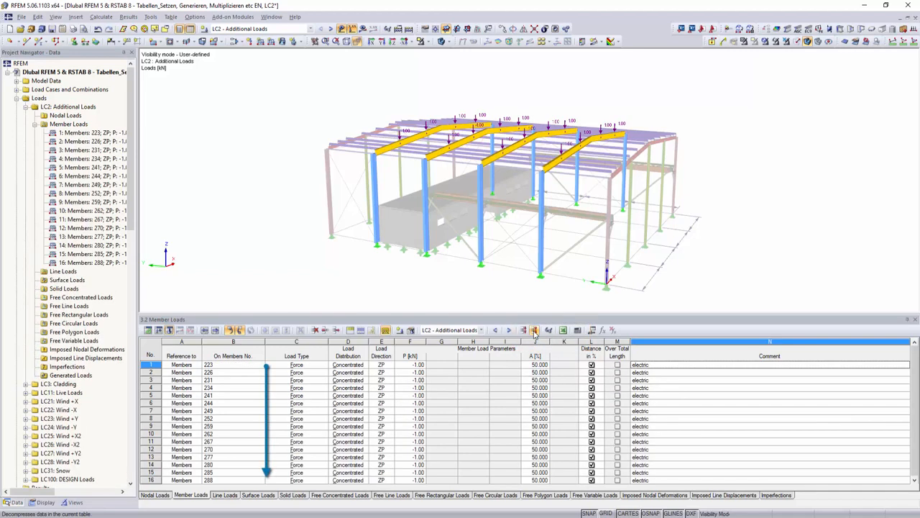
pyautogui.click(769, 365)
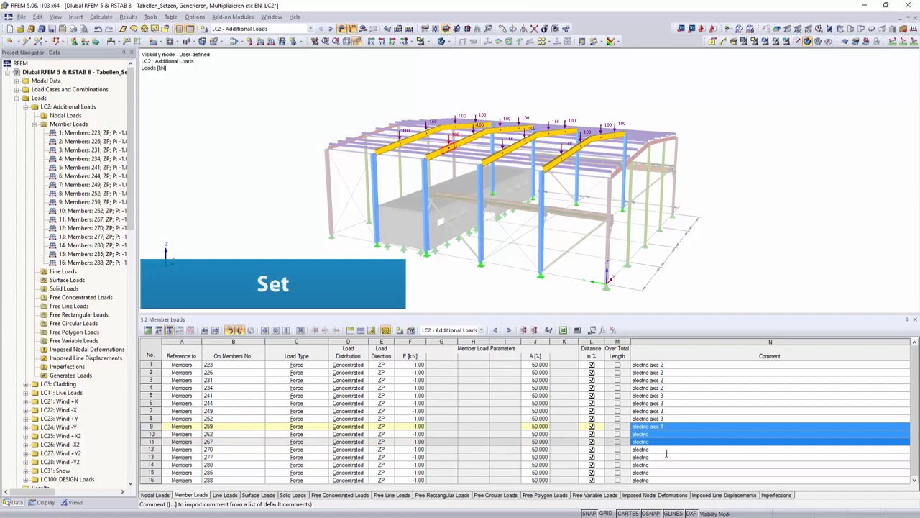
# Step: Apply the electric-axis comment to the chosen group of member loads via Set
pyautogui.click(769, 448)
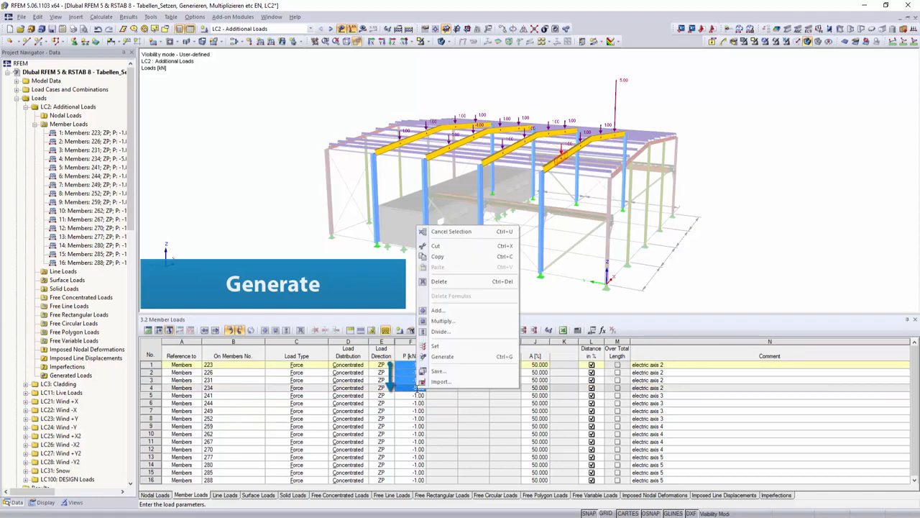
# Step: Generate graded load magnitudes for the first group in place of the uniform -1.00
pyautogui.click(443, 357)
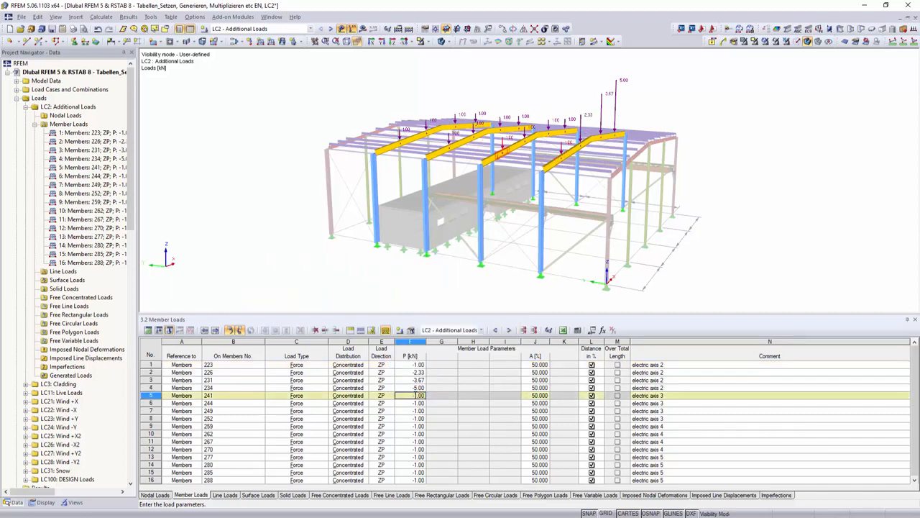
# Step: Add 0.5 to the second group's P values, making them -0.50
pyautogui.moveTo(411, 394); pyautogui.dragTo(412, 417)
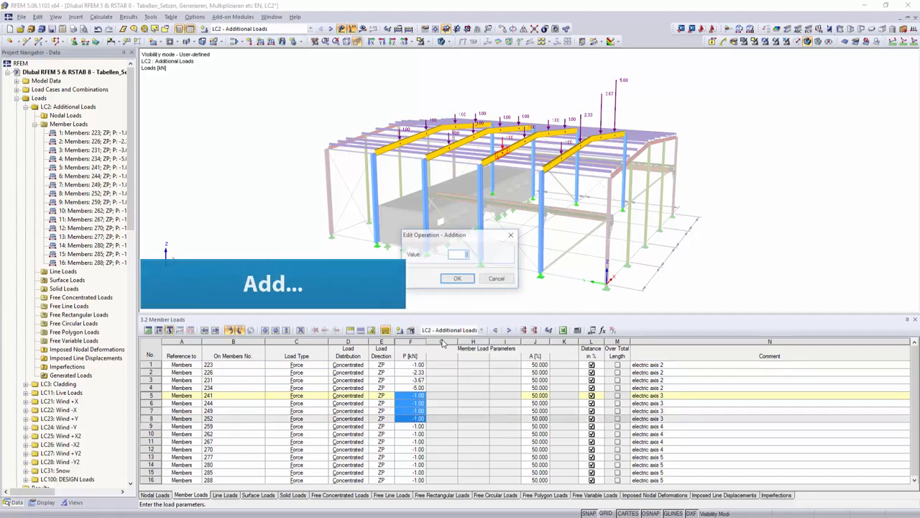
pyautogui.write('0.5')
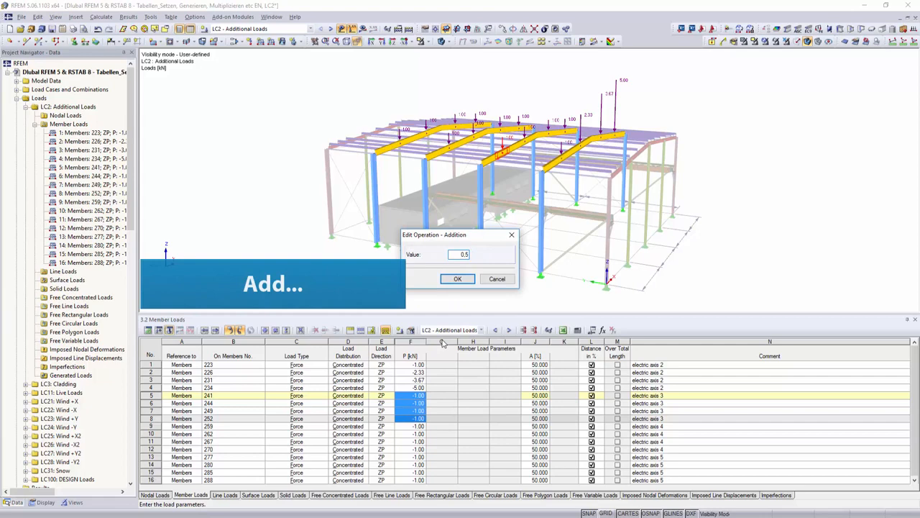
pyautogui.click(457, 279)
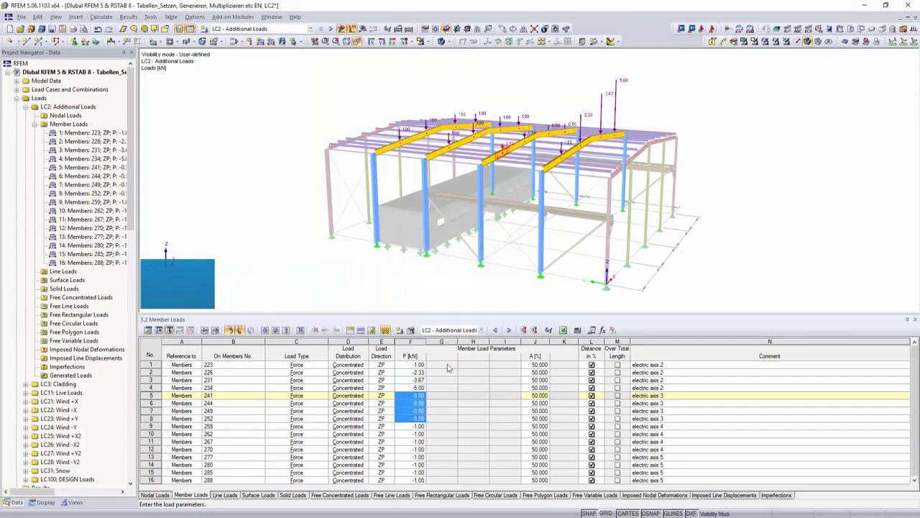
pyautogui.click(207, 425)
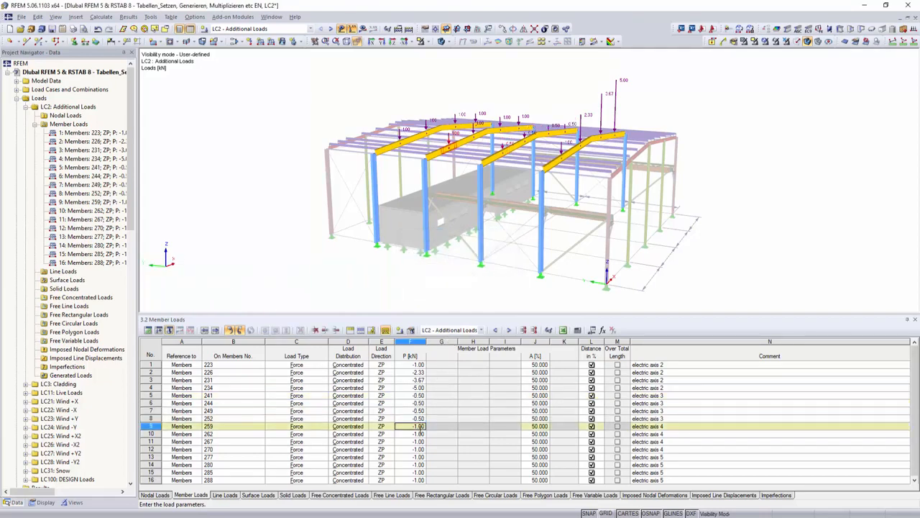
# Step: Multiply the axis 4 group's load magnitudes by 2, giving -2.00
pyautogui.rightClick(417, 425)
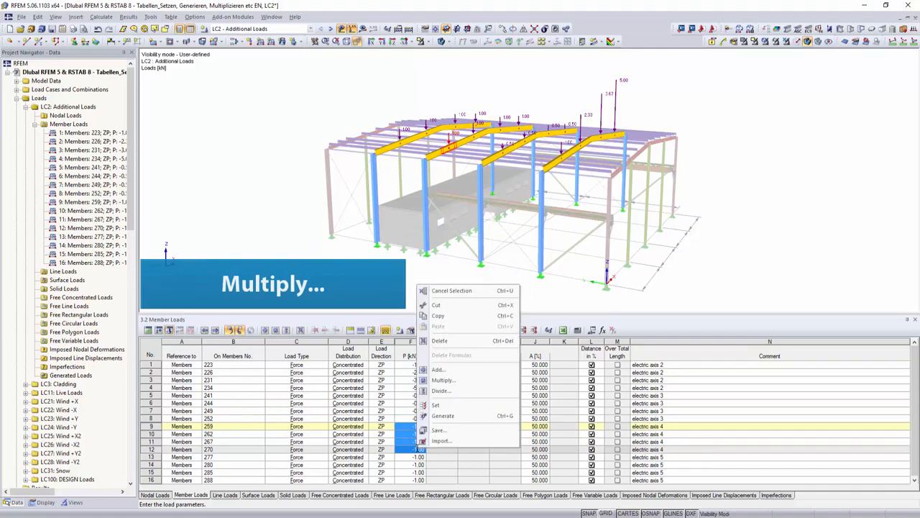
pyautogui.moveTo(443, 380)
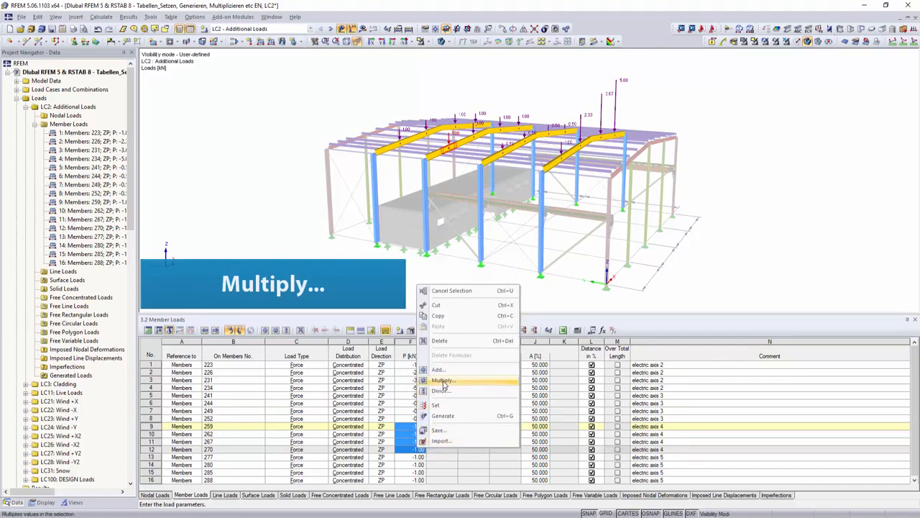
pyautogui.click(443, 379)
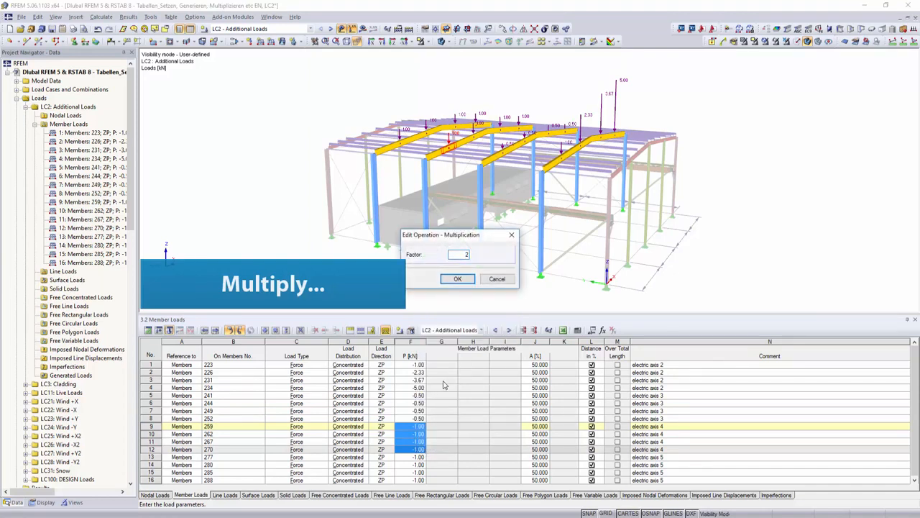
pyautogui.click(457, 278)
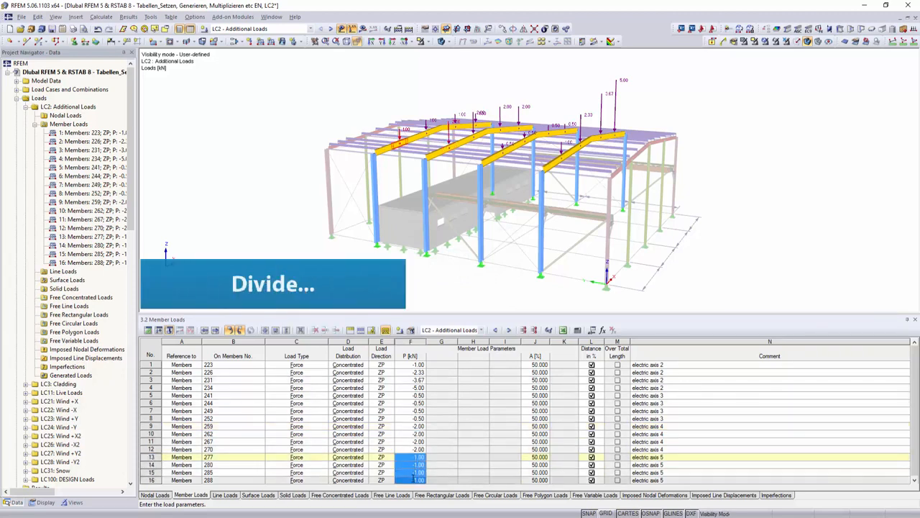
# Step: Divide the last group's load magnitudes by 2, giving -0.50
pyautogui.rightClick(409, 453)
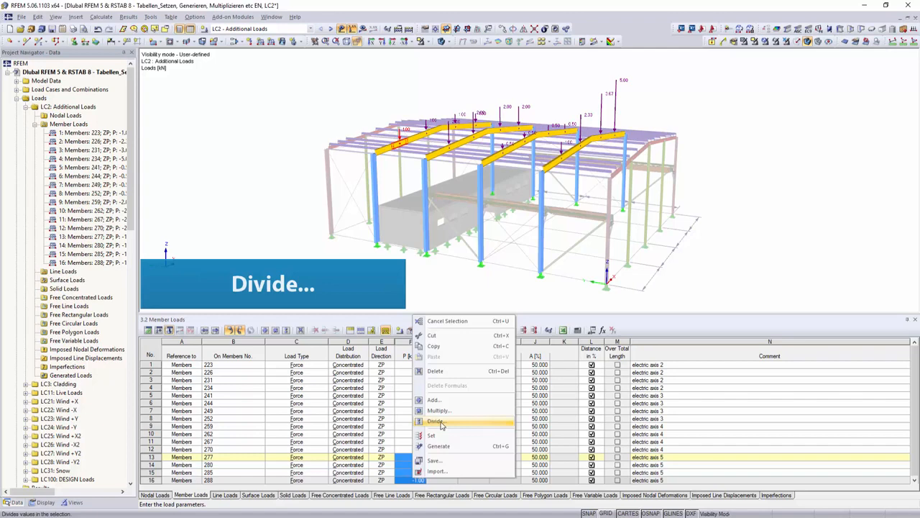
pyautogui.click(436, 420)
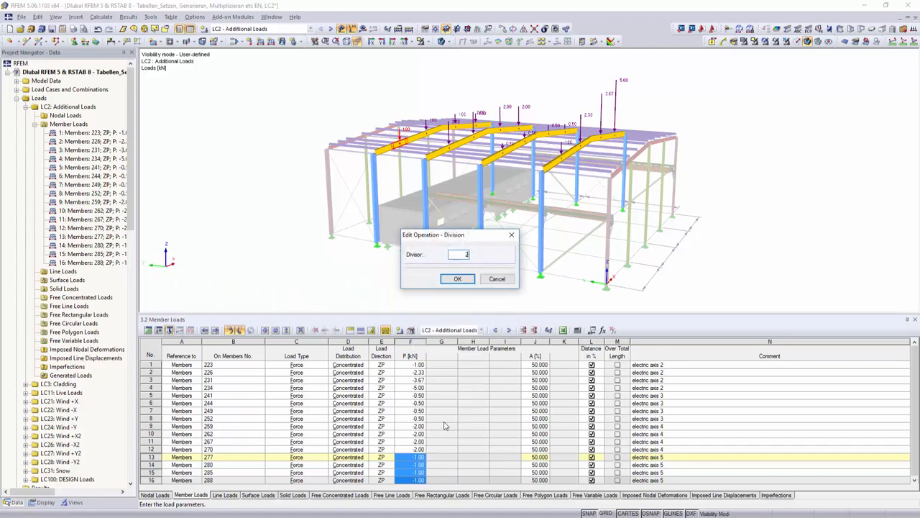
pyautogui.click(457, 278)
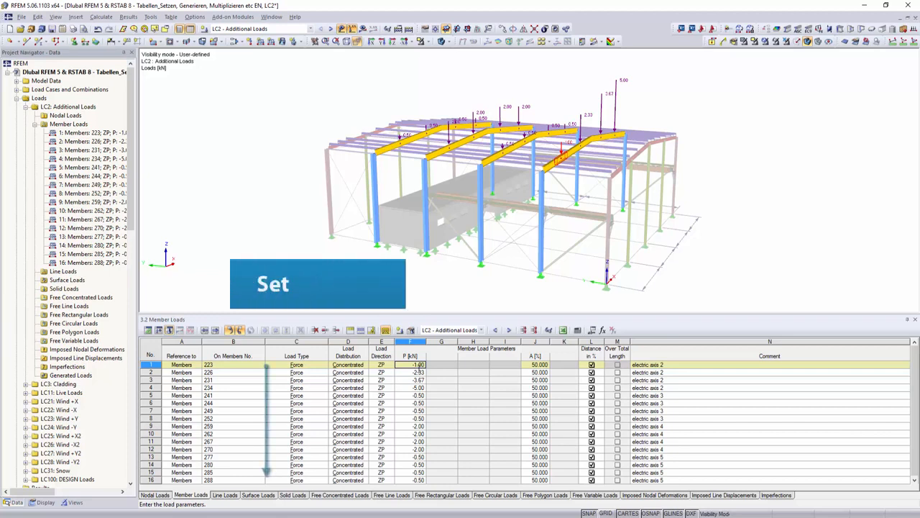
# Step: Set the whole P column back to a uniform -1.00
pyautogui.click(410, 357)
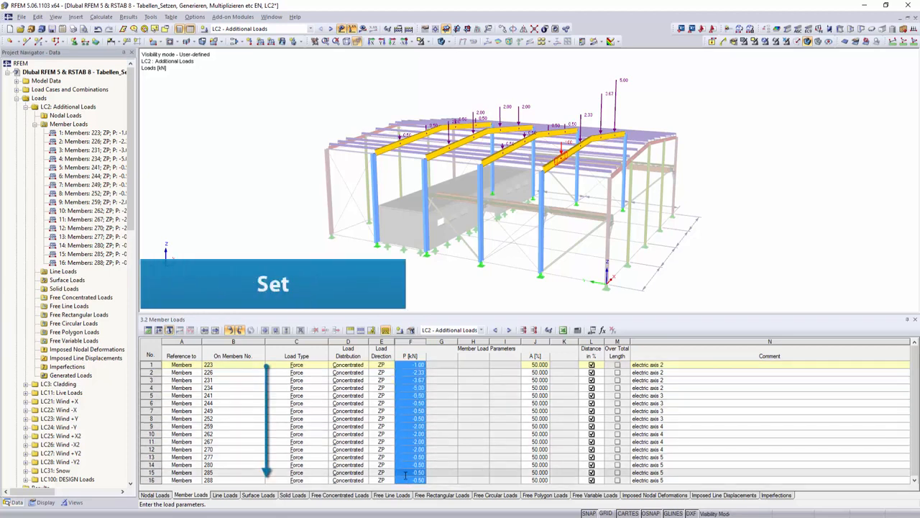
pyautogui.rightClick(414, 480)
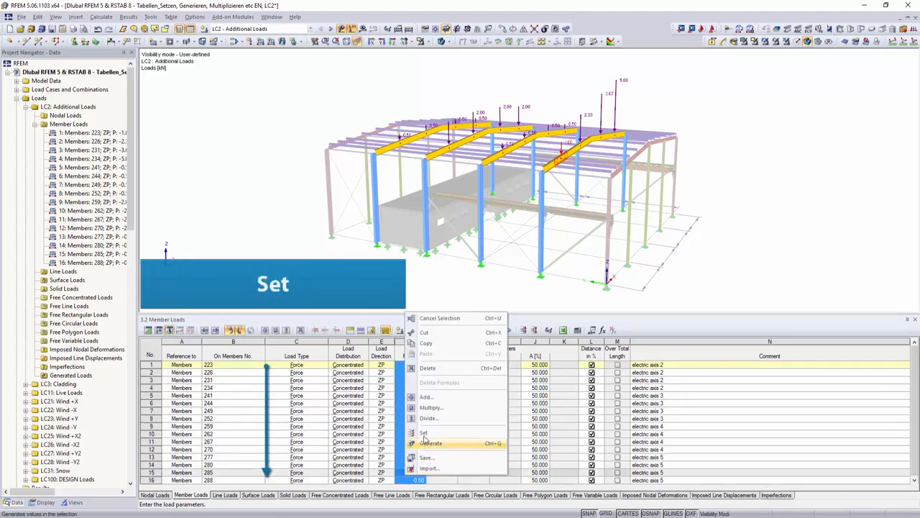
pyautogui.click(422, 432)
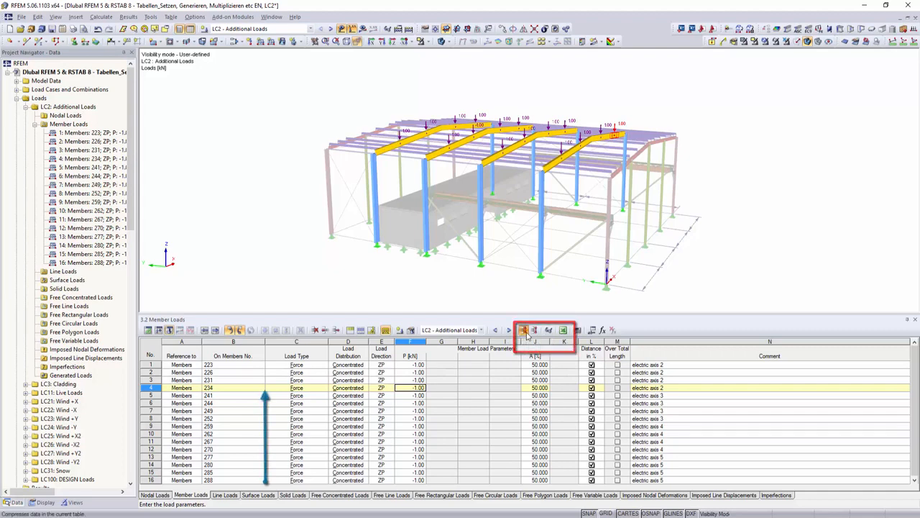
# Step: Compress the 16 member loads into four summarized loads, one per electric axis 2–5
pyautogui.click(525, 329)
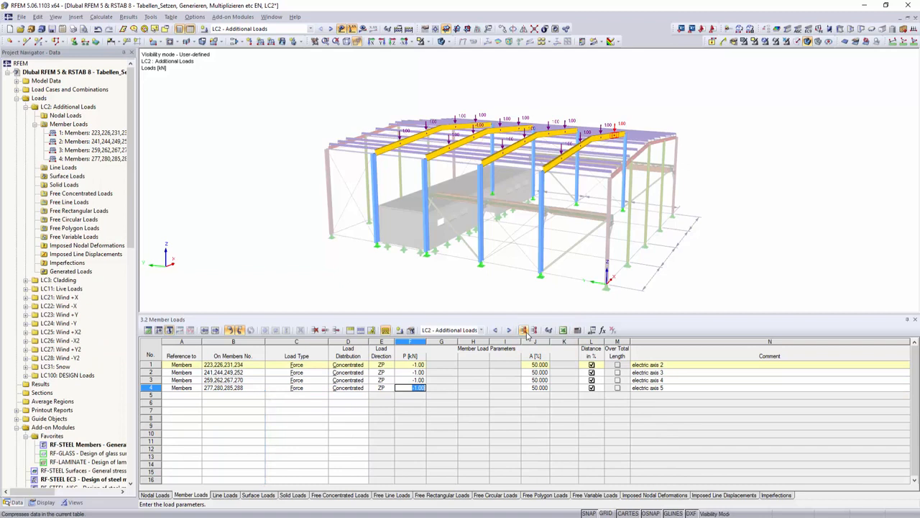